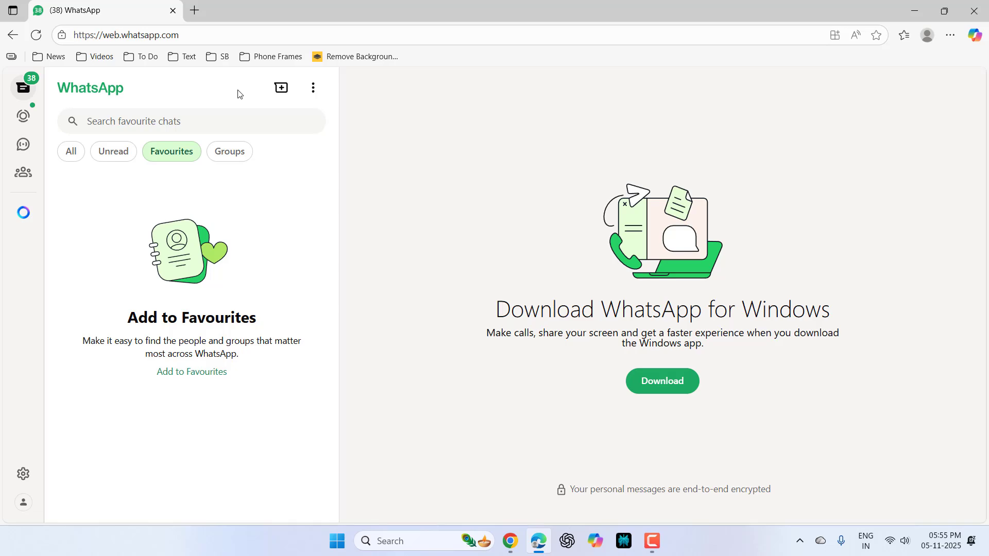
- Search Windows for 'date' to reach the Date & time settings
text(date)
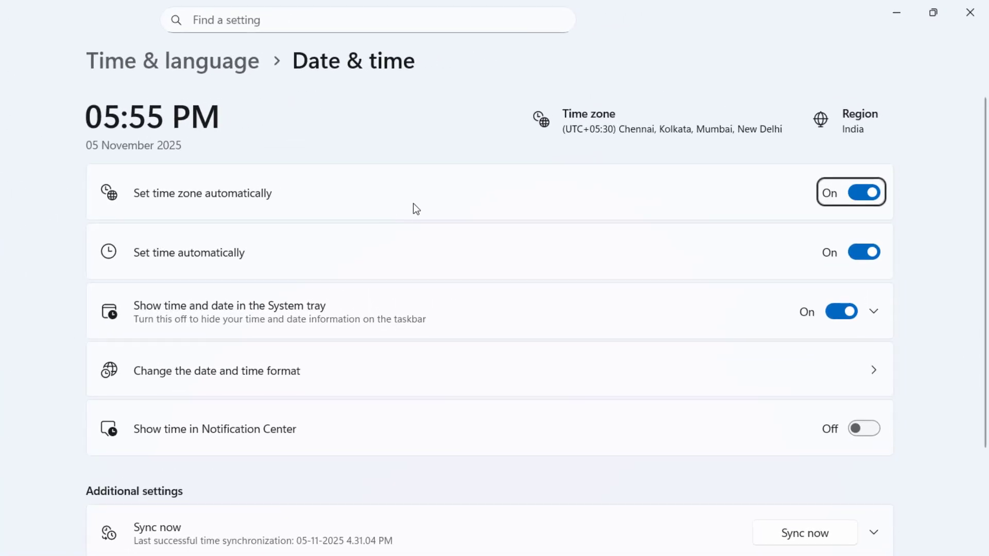
mouse_move(321, 214)
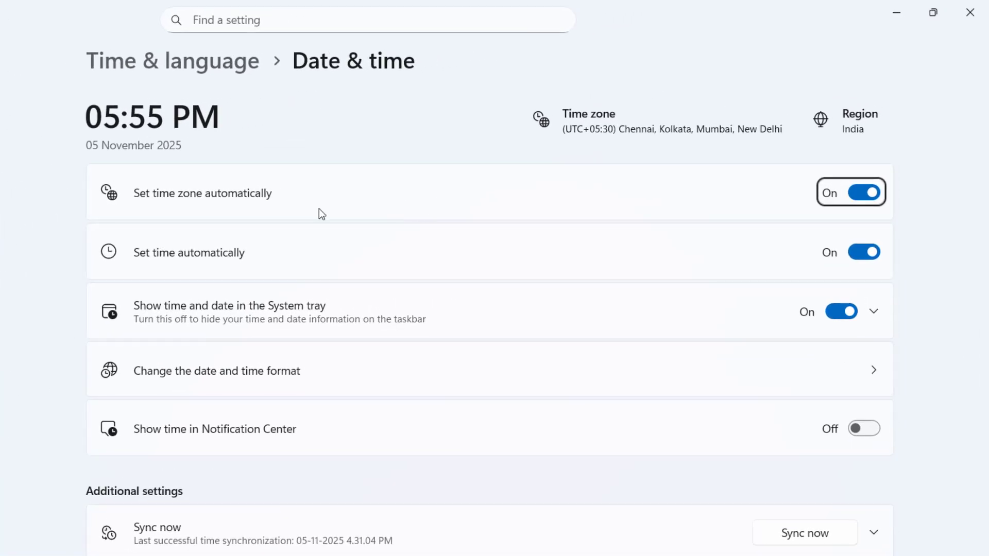
mouse_move(365, 200)
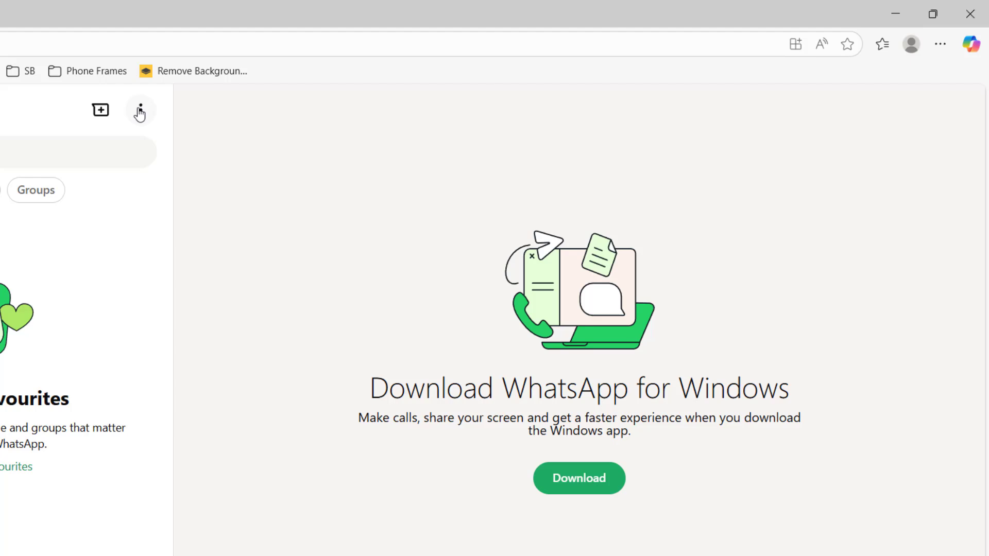
click(141, 111)
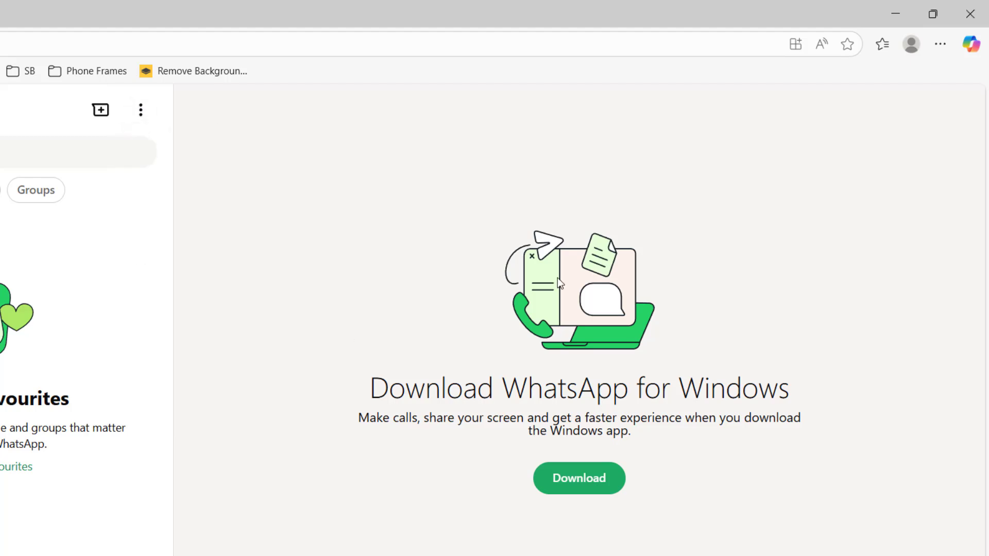
mouse_move(128, 220)
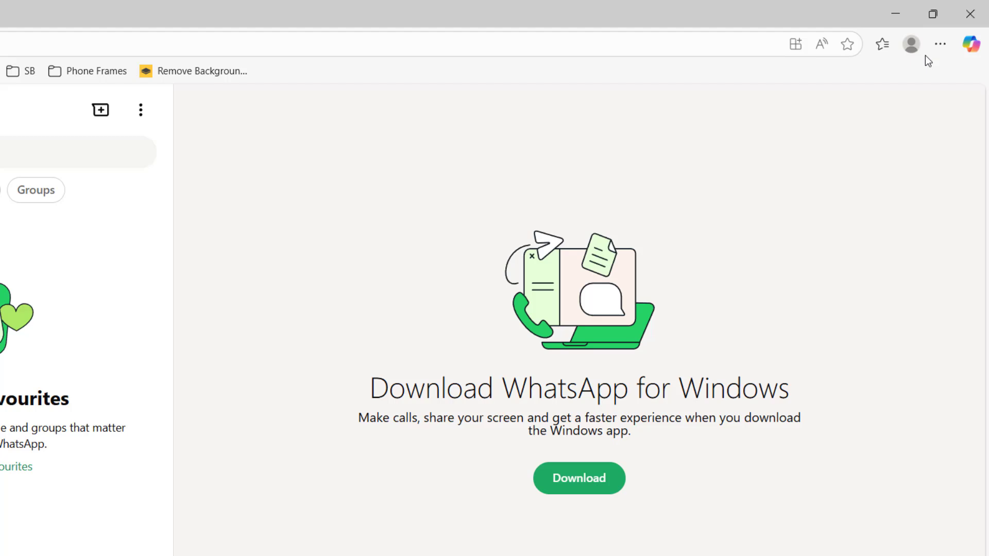
mouse_move(940, 44)
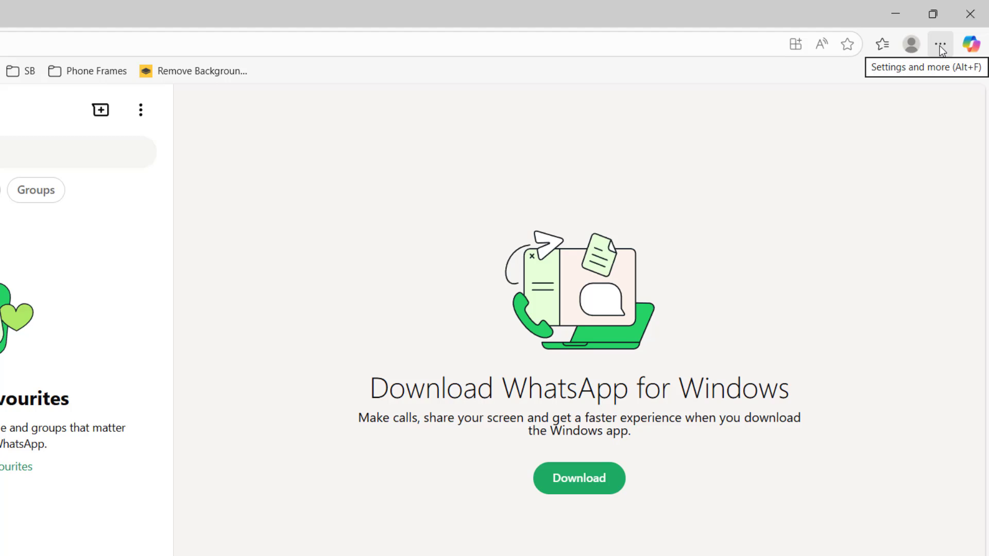
- Clear Edge's last 24 hours of history, downloads, cookies and cached files via Privacy settings
click(939, 44)
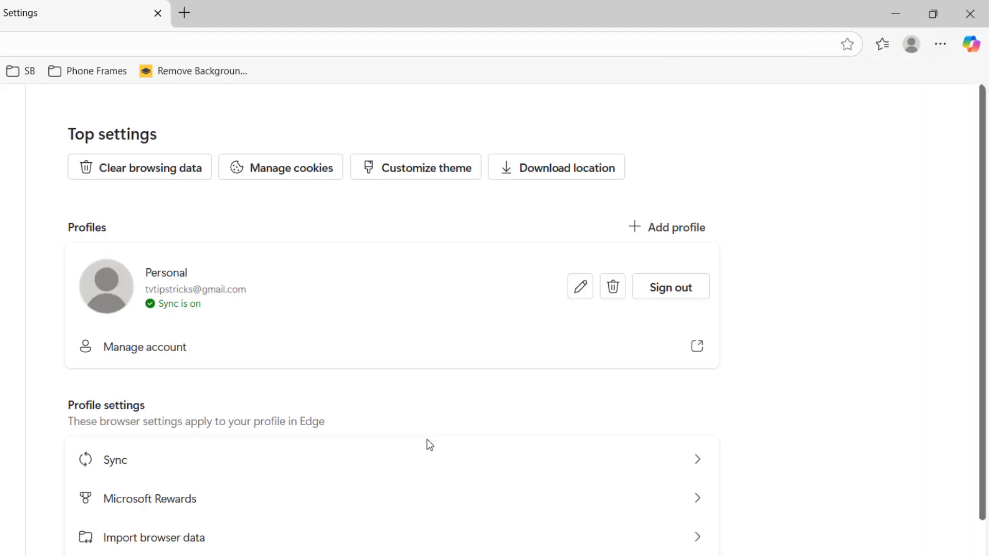
click(151, 265)
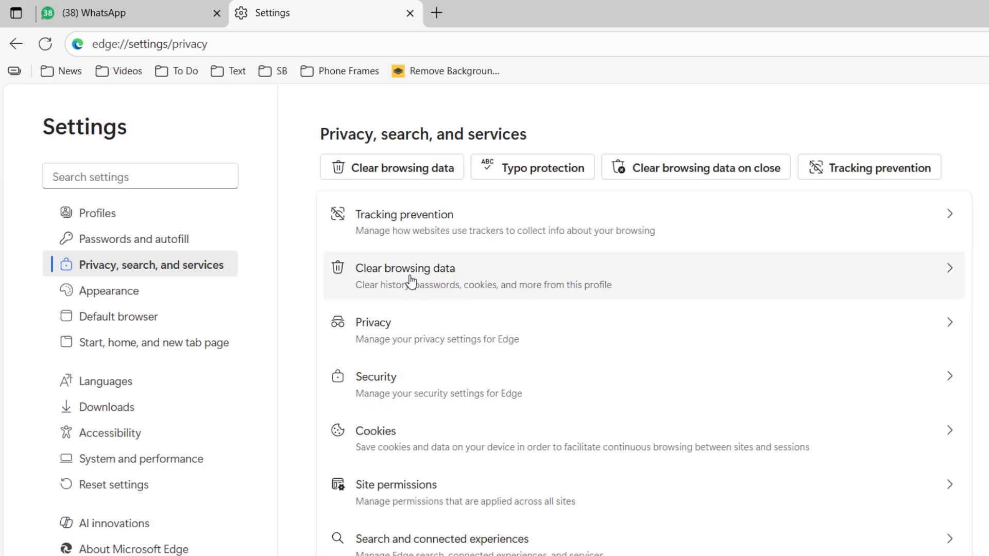
click(403, 268)
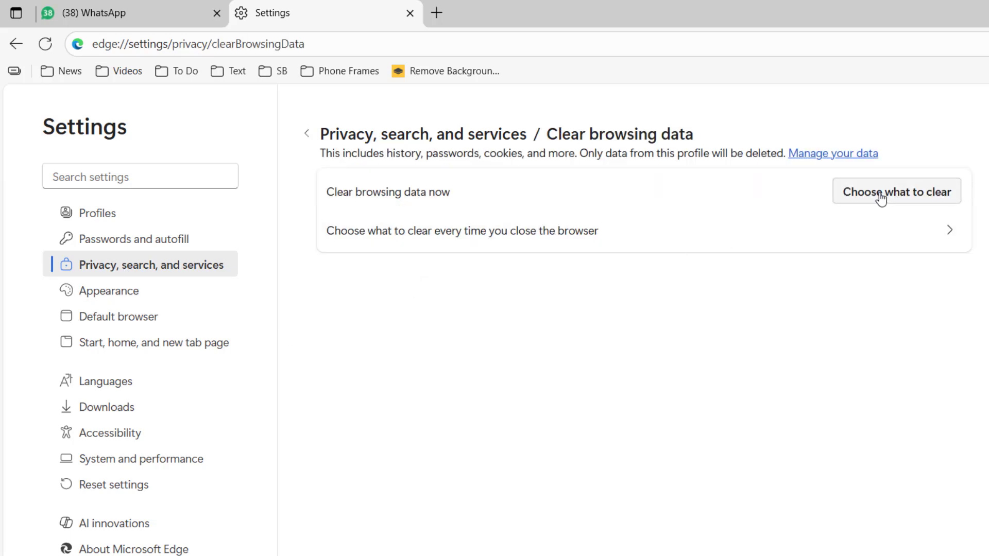
click(895, 191)
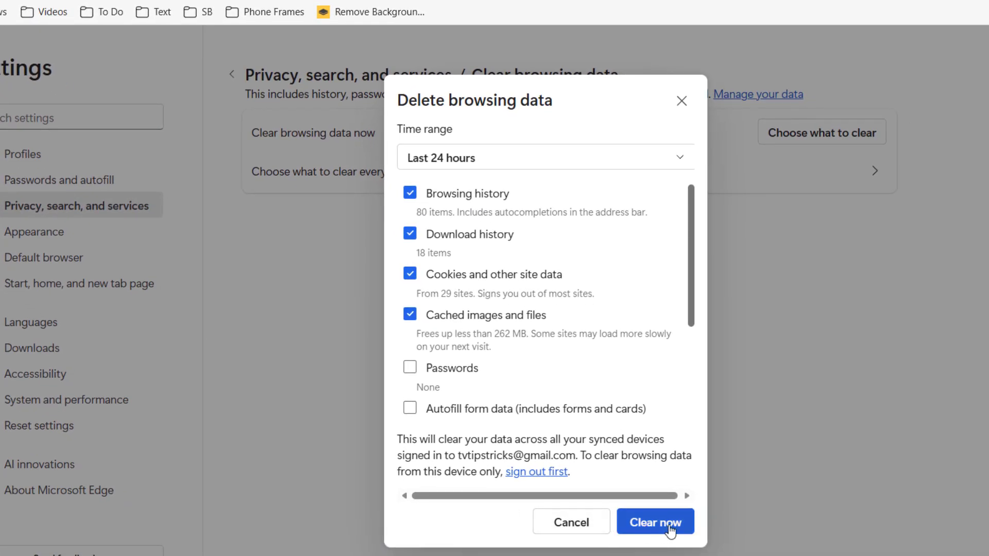
click(655, 521)
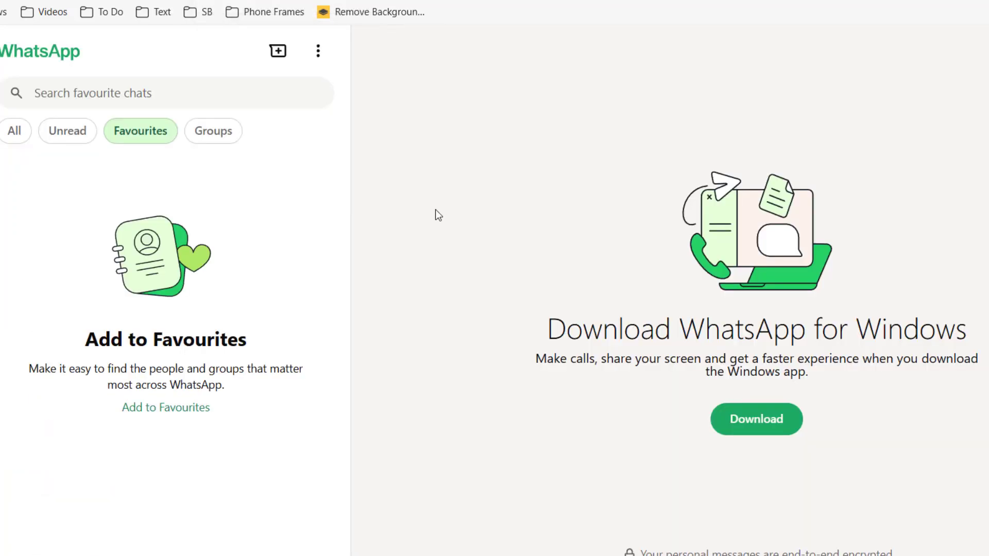
mouse_move(882, 61)
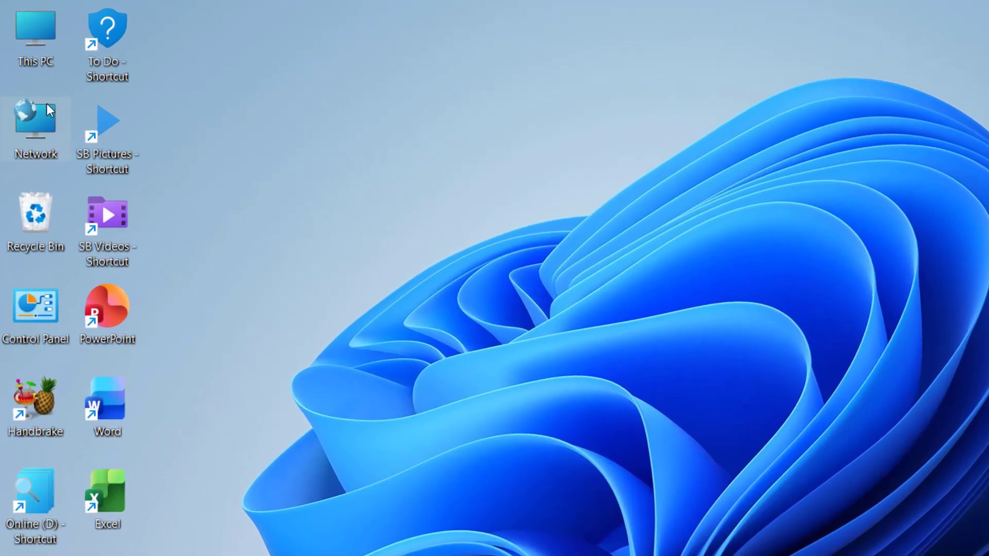
- Reach the Wi-Fi 2 connection's Internet Protocol Version 4 properties
right_click(36, 126)
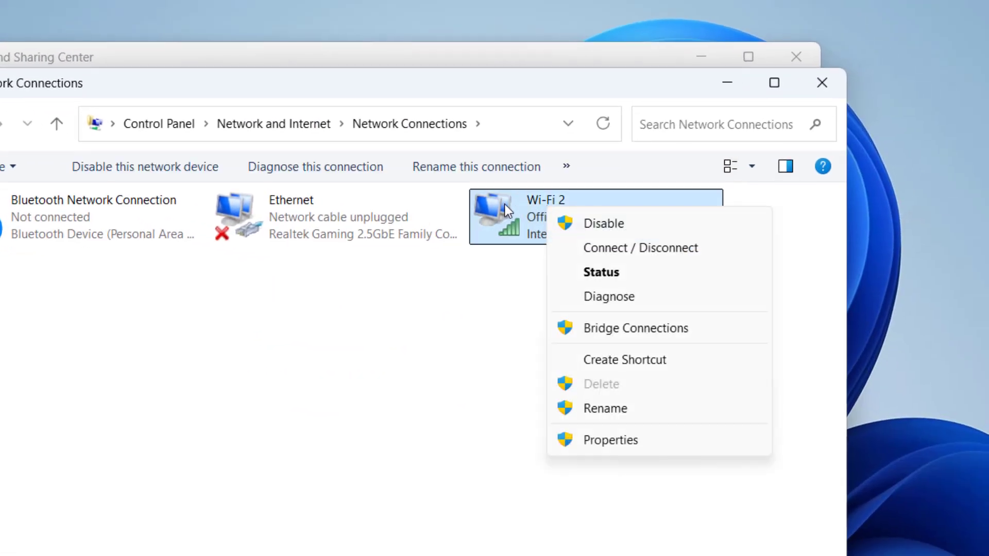
mouse_move(609, 440)
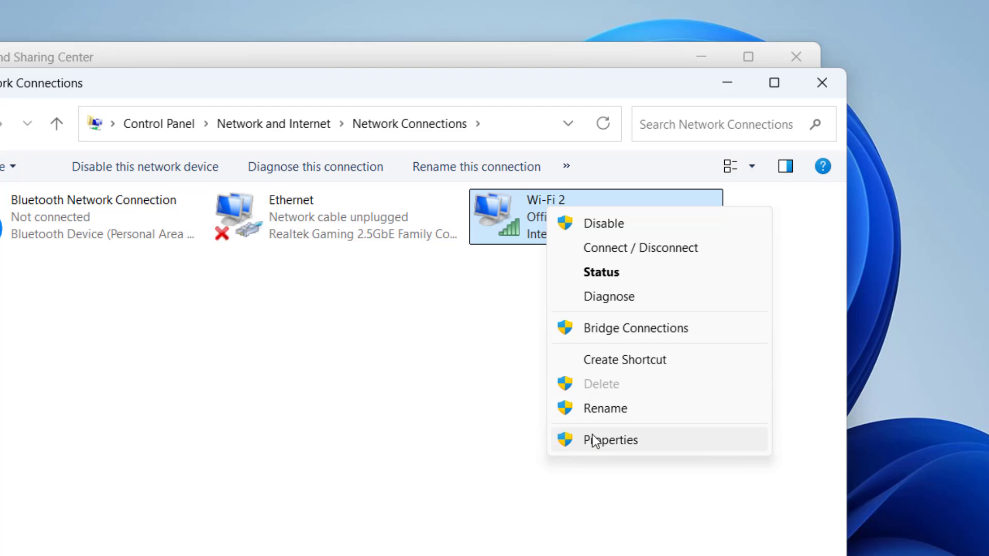
click(609, 439)
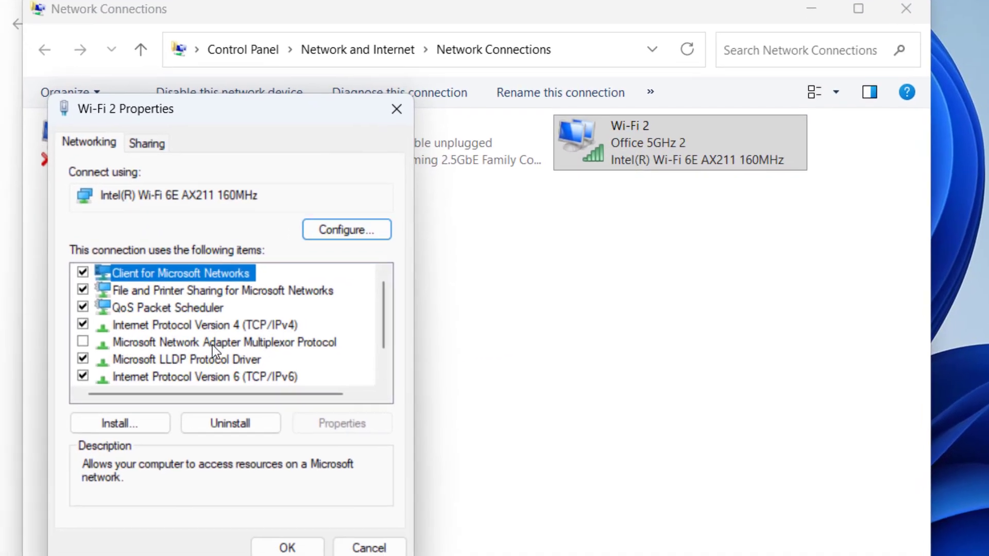
click(200, 324)
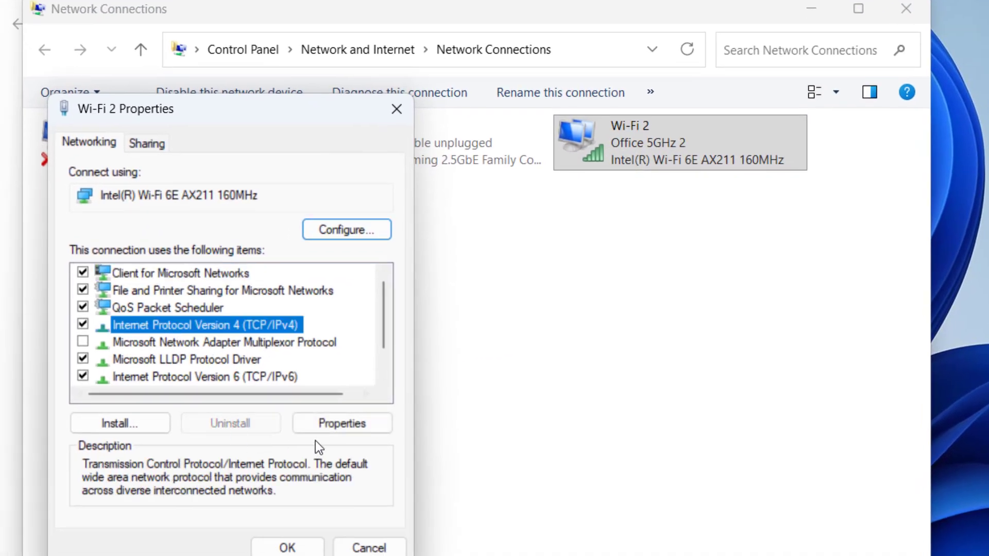
click(341, 424)
text(8)
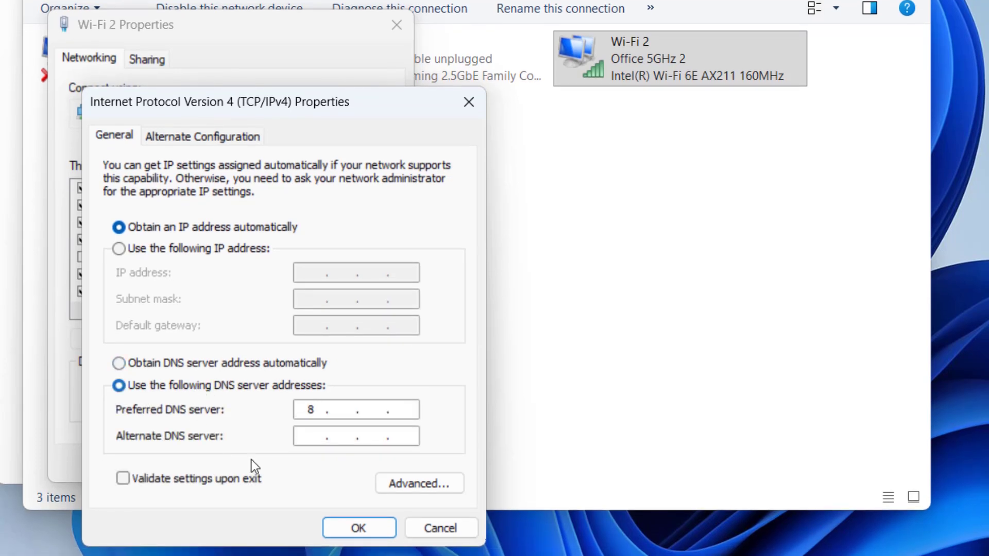
- Enter DNS servers 8.8.8.8 and 8.8.4.4 and apply them
text(.8.8)
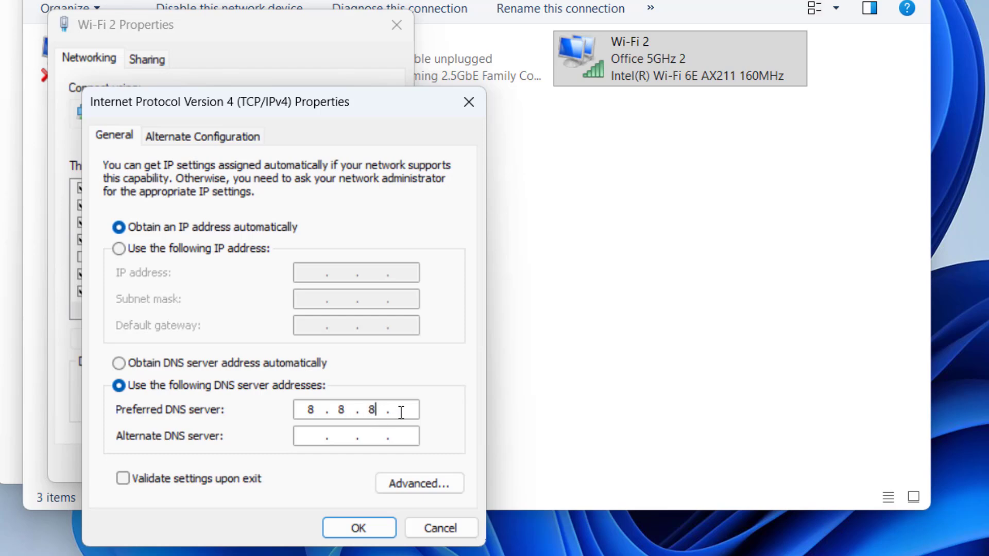
text(1)
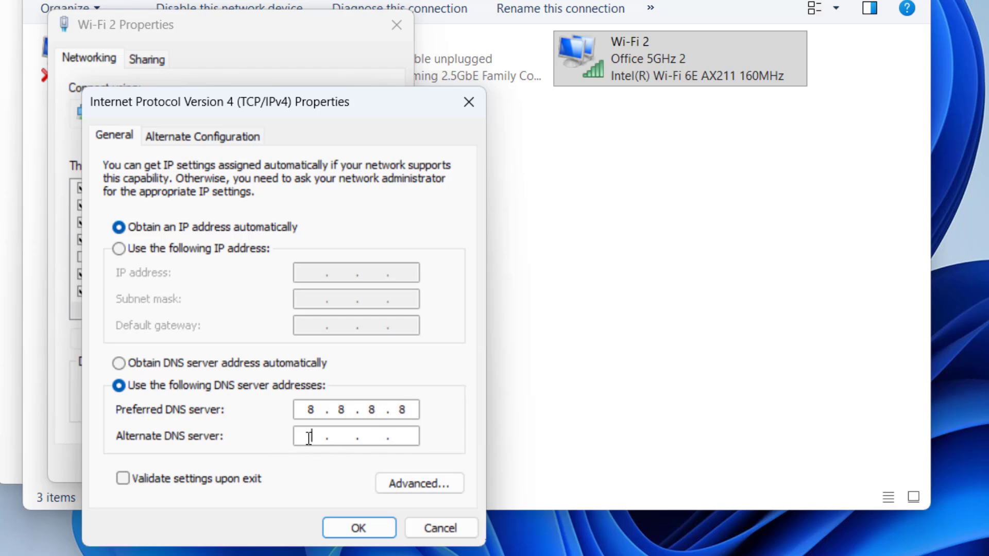
text(8.8.4.4)
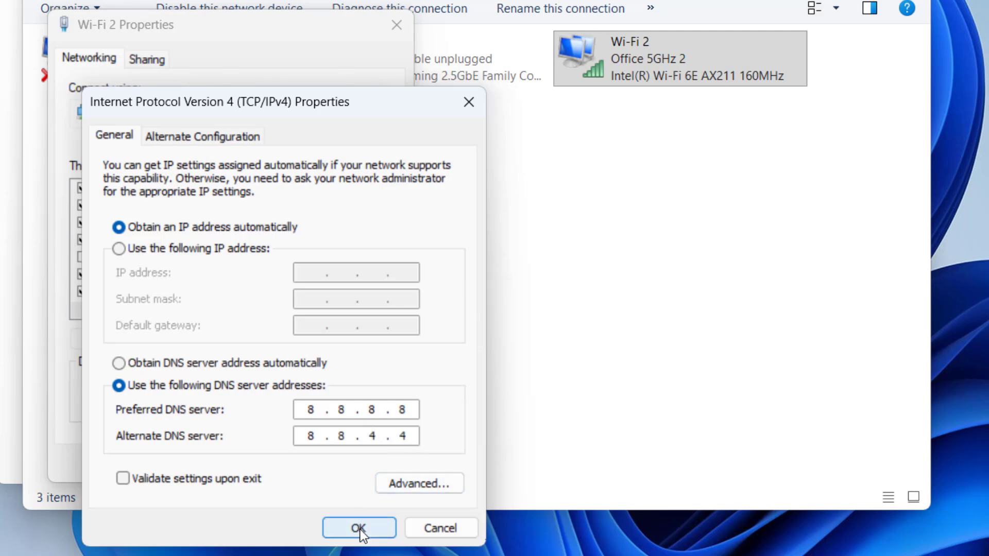
click(359, 528)
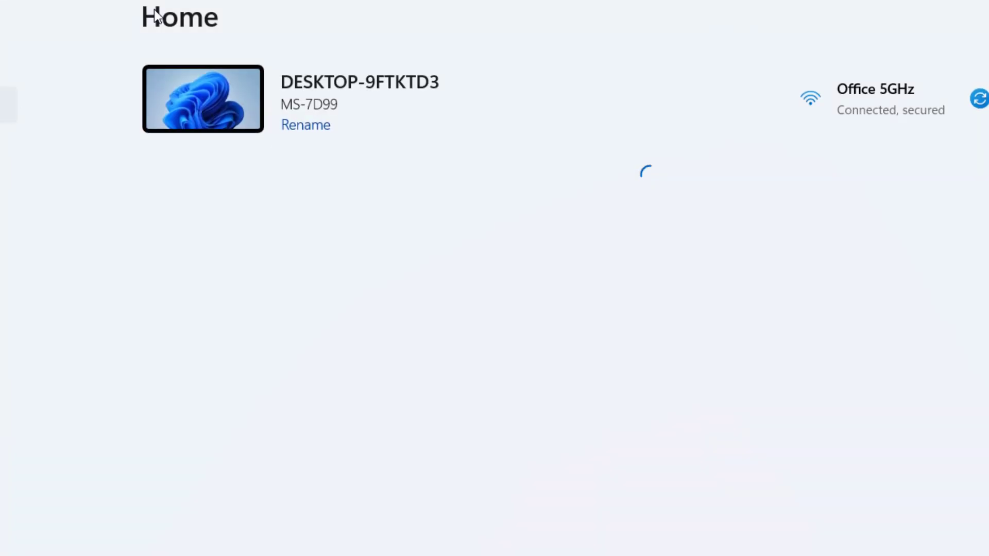
- Search Settings for 'optional' and show the list of added optional features
text(o)
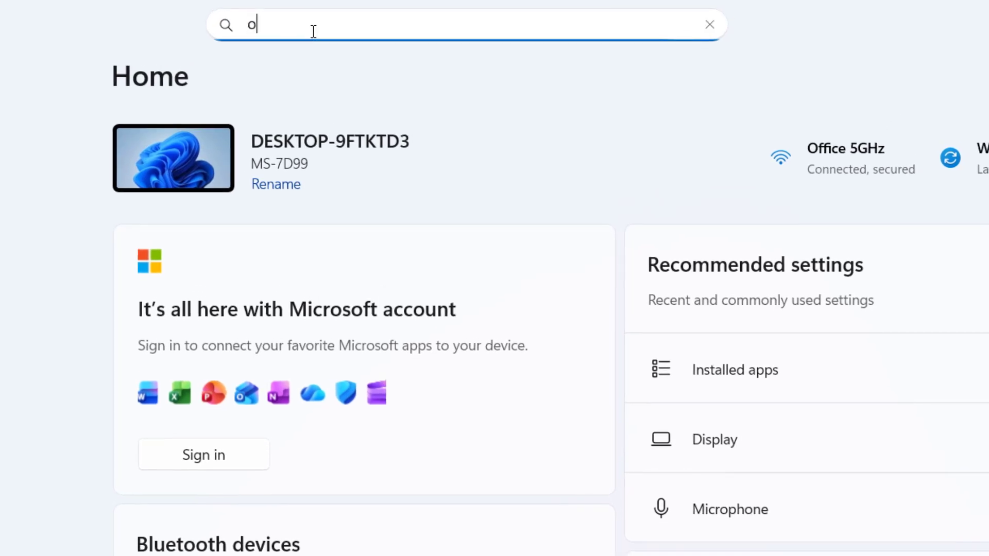
text(ptional)
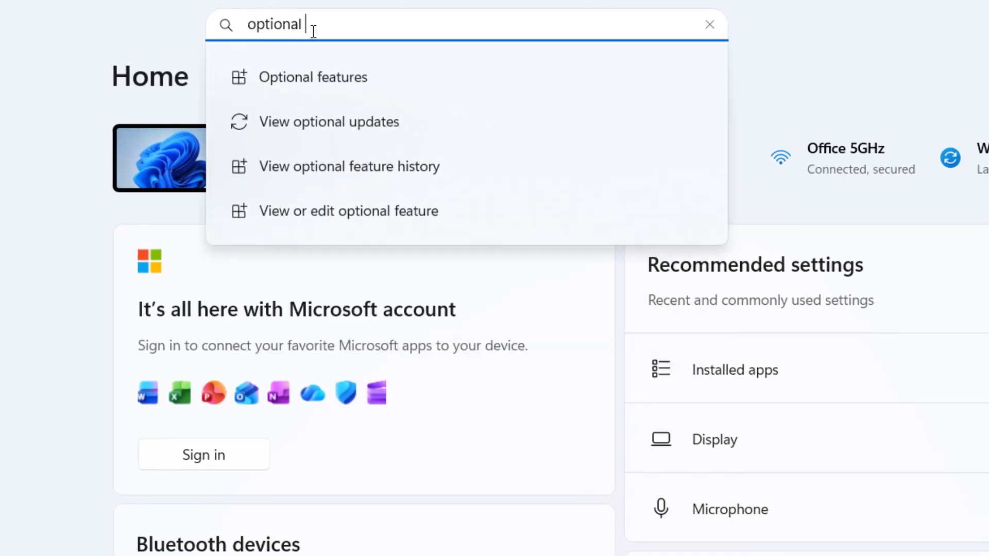
click(313, 78)
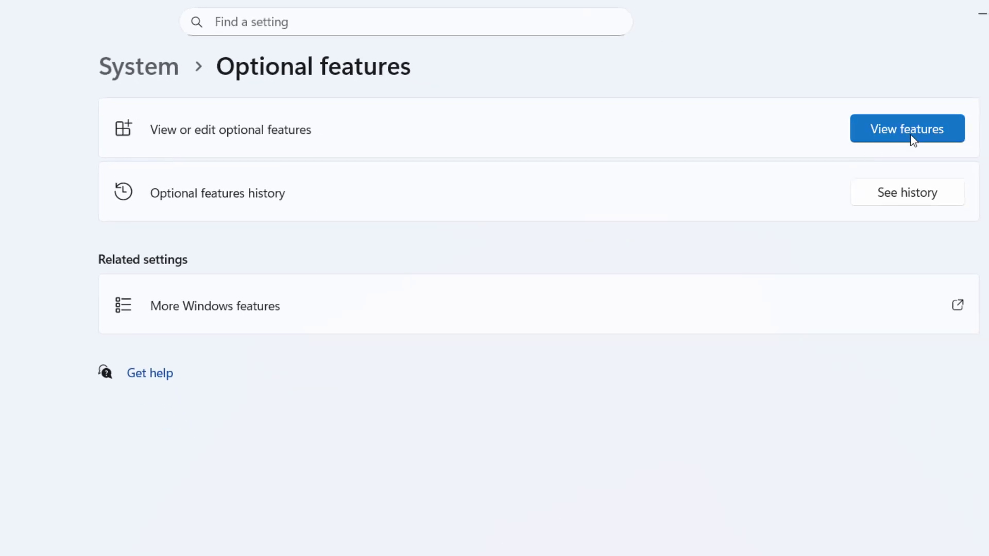
click(906, 128)
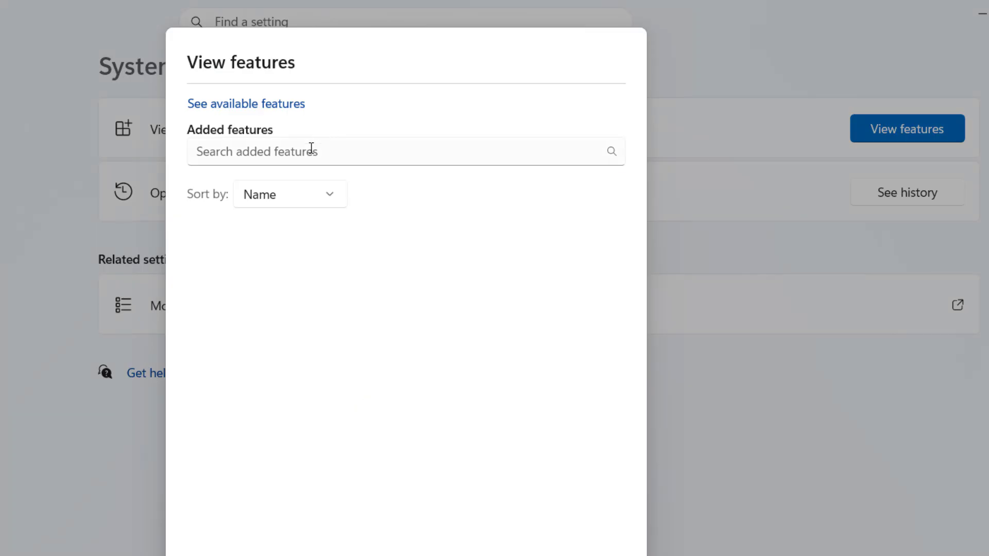
- Filter by 'windows media' and expand Windows Media Player Legacy's description
text(windows me)
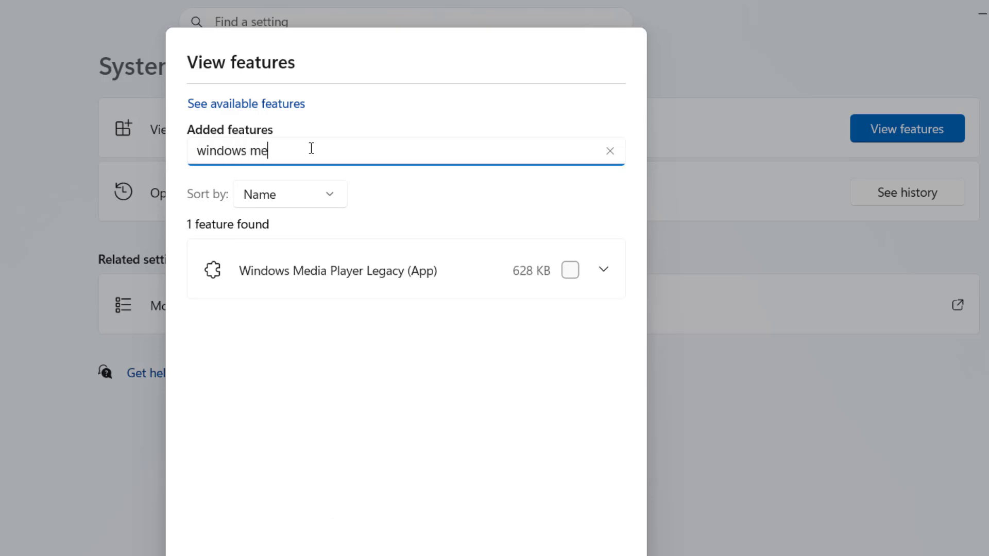
text(dia)
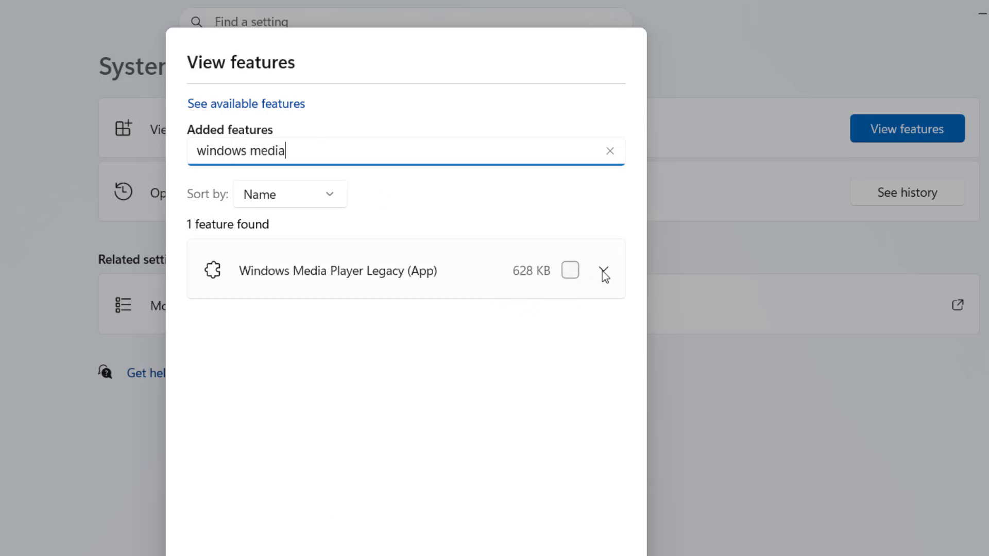
click(602, 270)
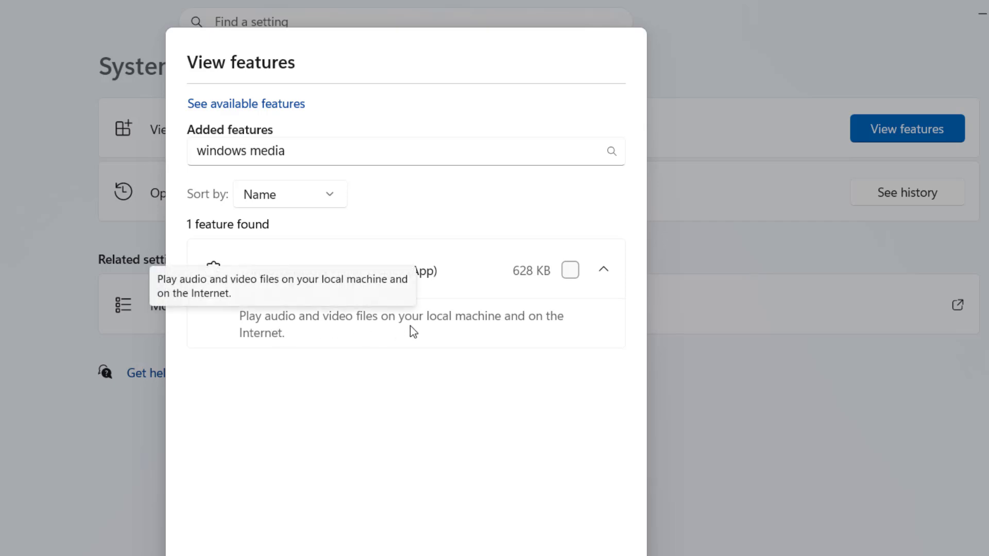
mouse_move(303, 334)
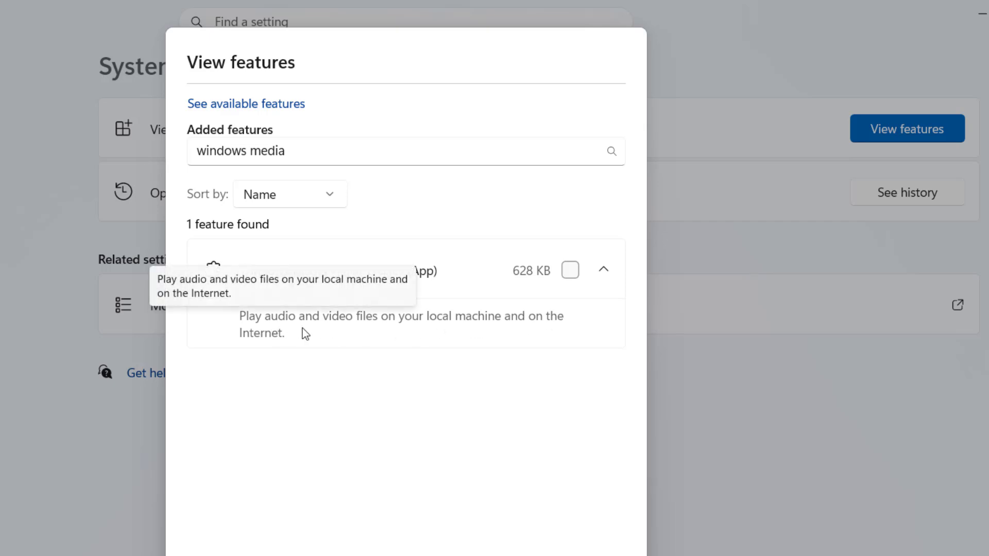
mouse_move(347, 290)
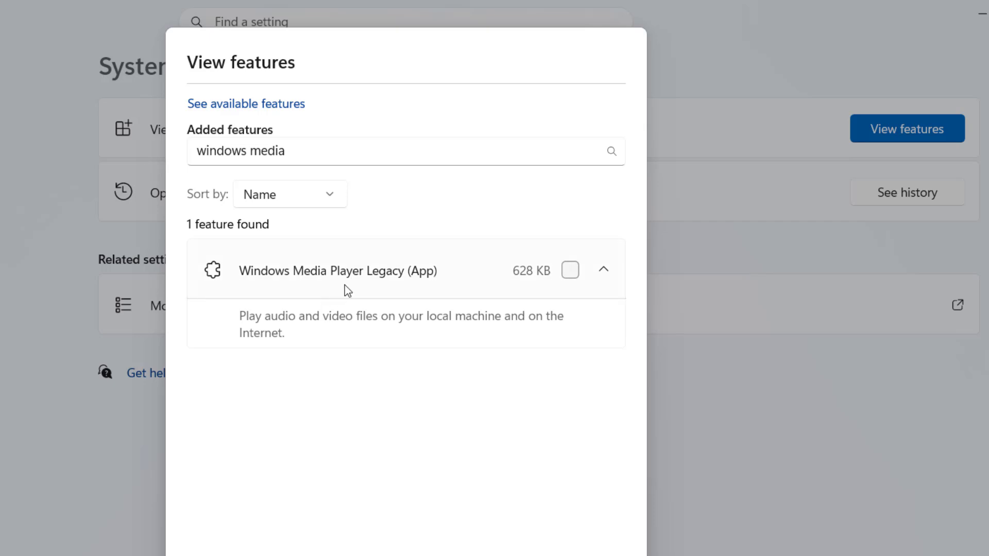
mouse_move(422, 288)
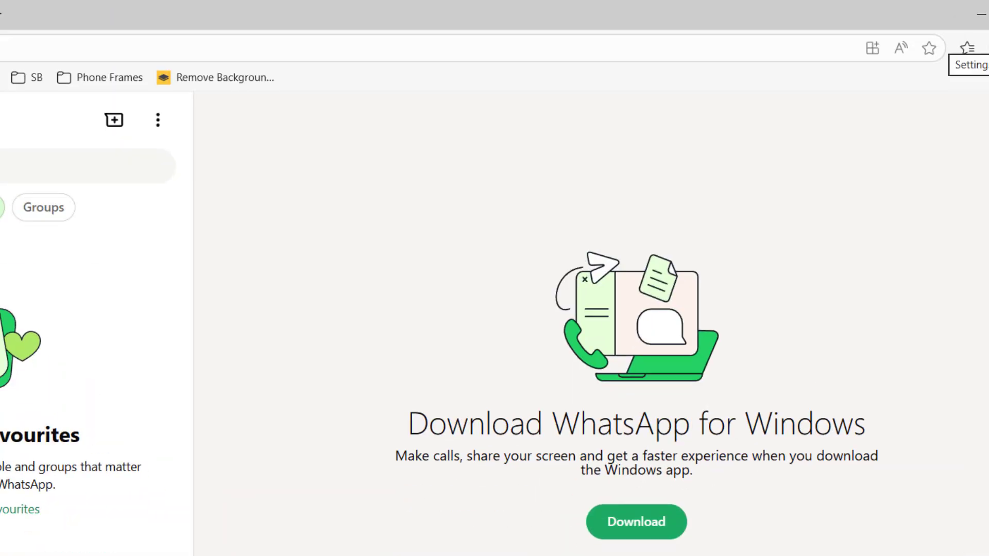
click(935, 12)
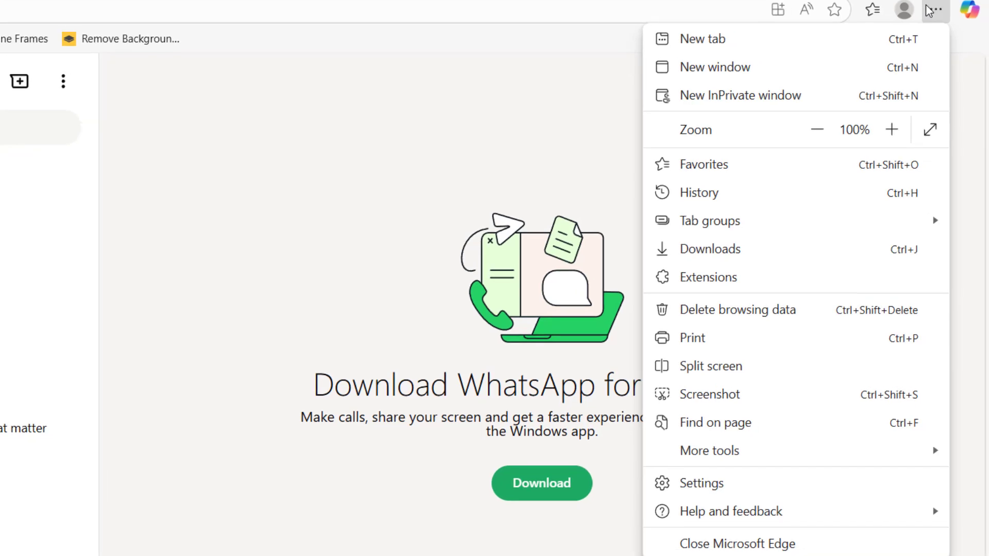
mouse_move(732, 95)
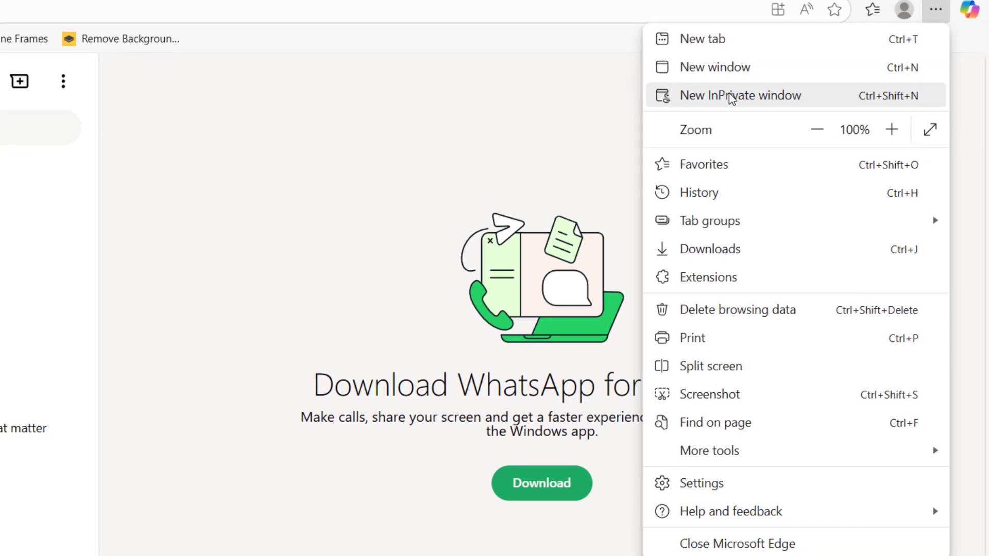
click(739, 94)
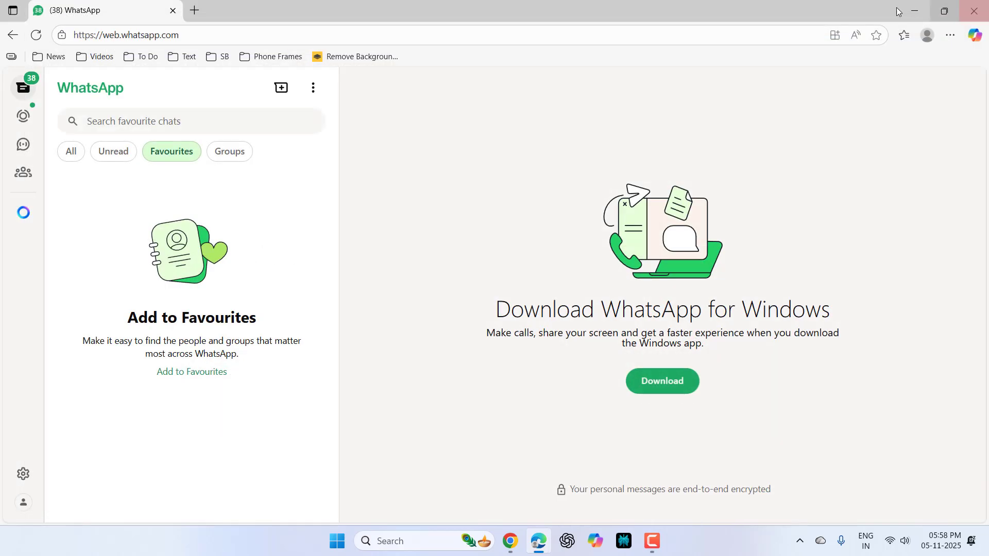
mouse_move(533, 285)
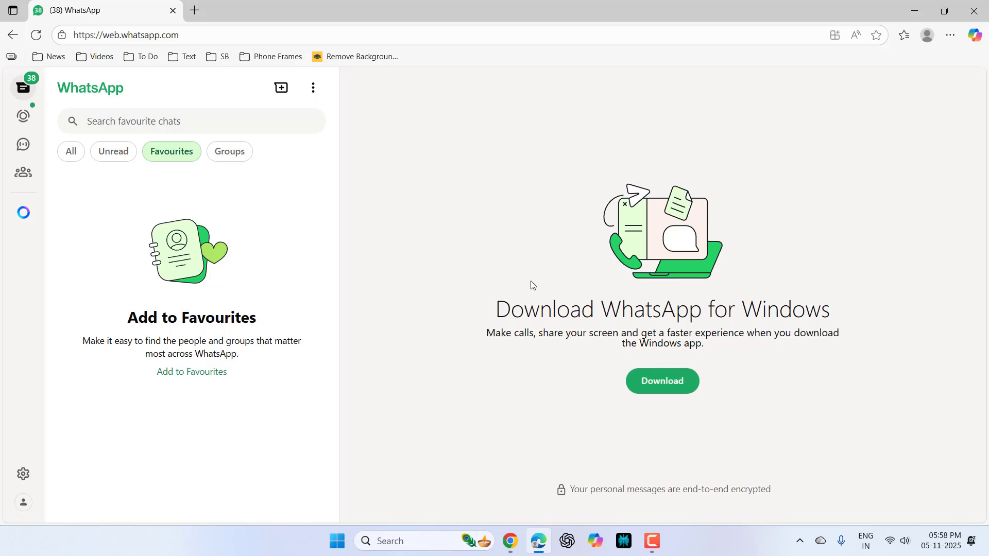
mouse_move(610, 398)
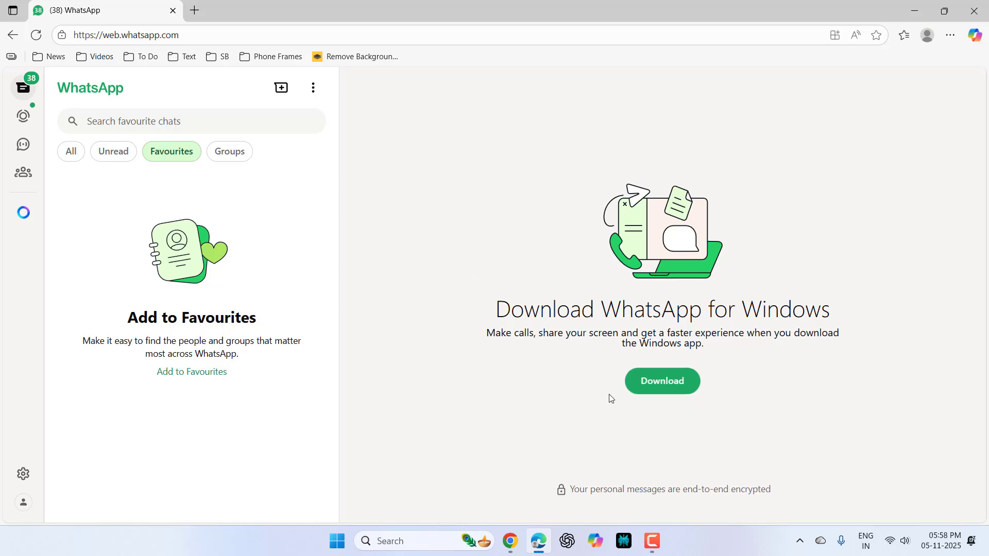
- Download the WhatsApp Installer for Windows and save it to the Desktop
click(337, 541)
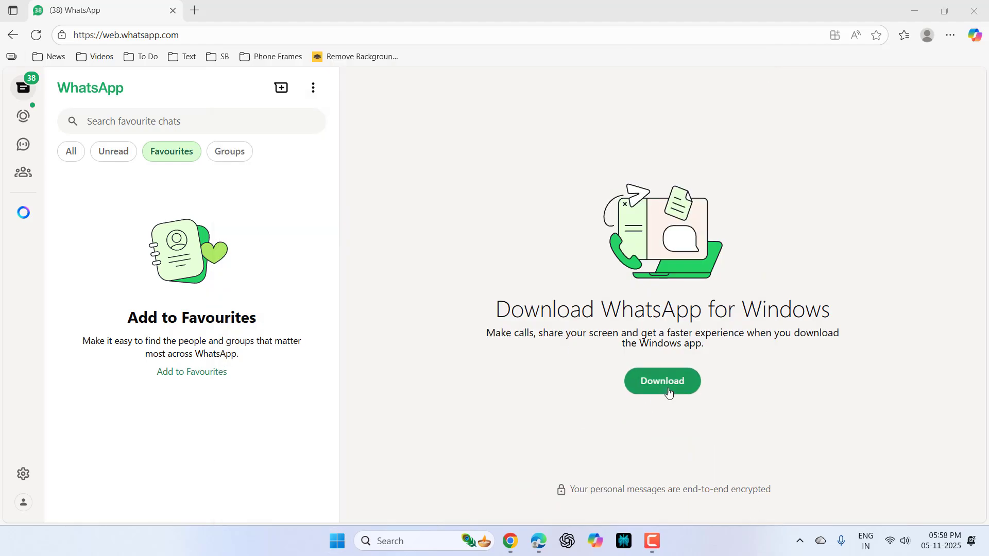
click(661, 381)
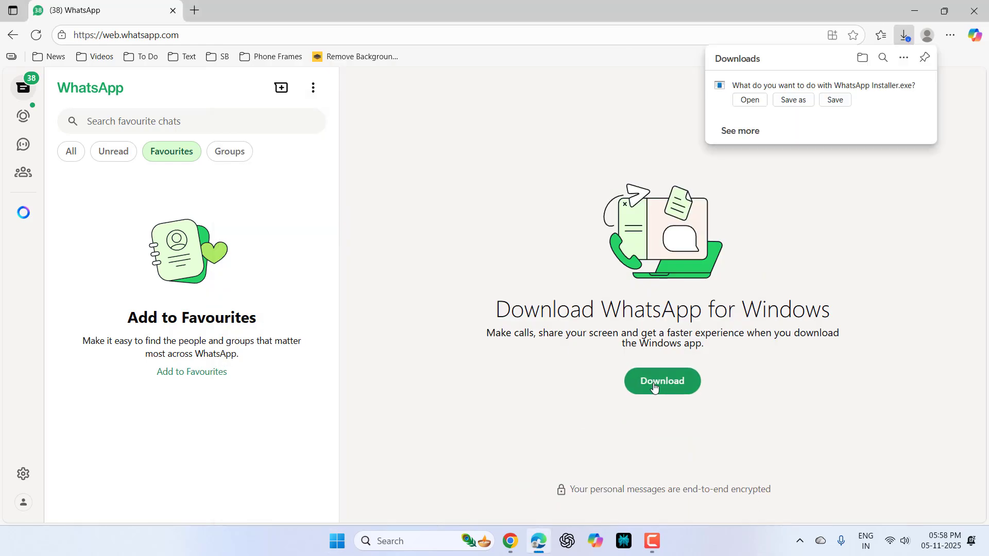
click(792, 100)
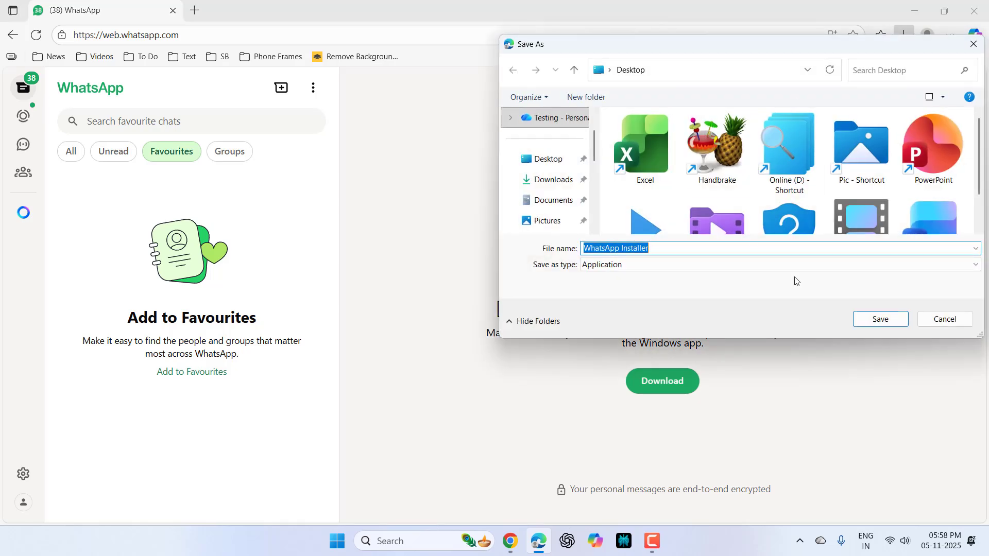
click(879, 320)
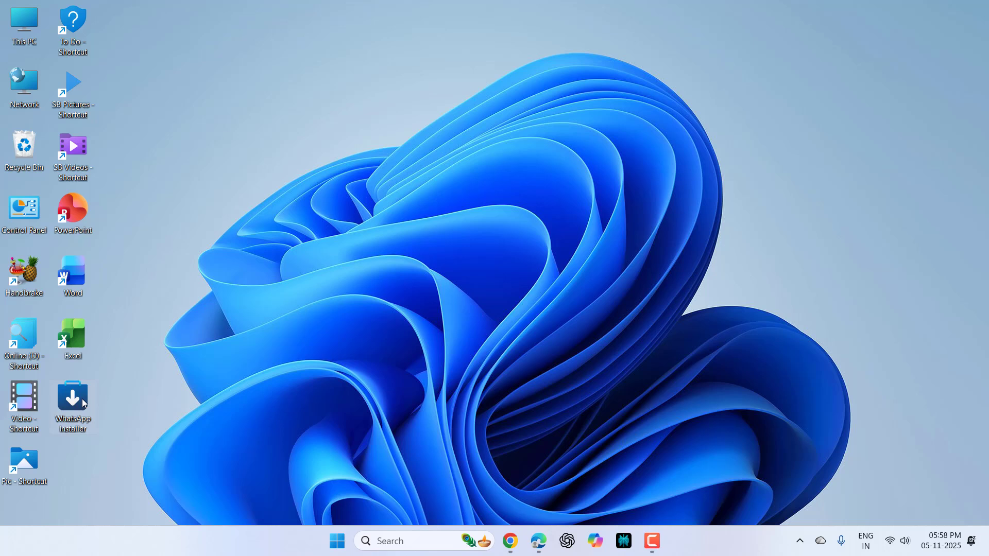
- Run the saved WhatsApp Installer so Microsoft Store begins downloading the app
double_click(72, 400)
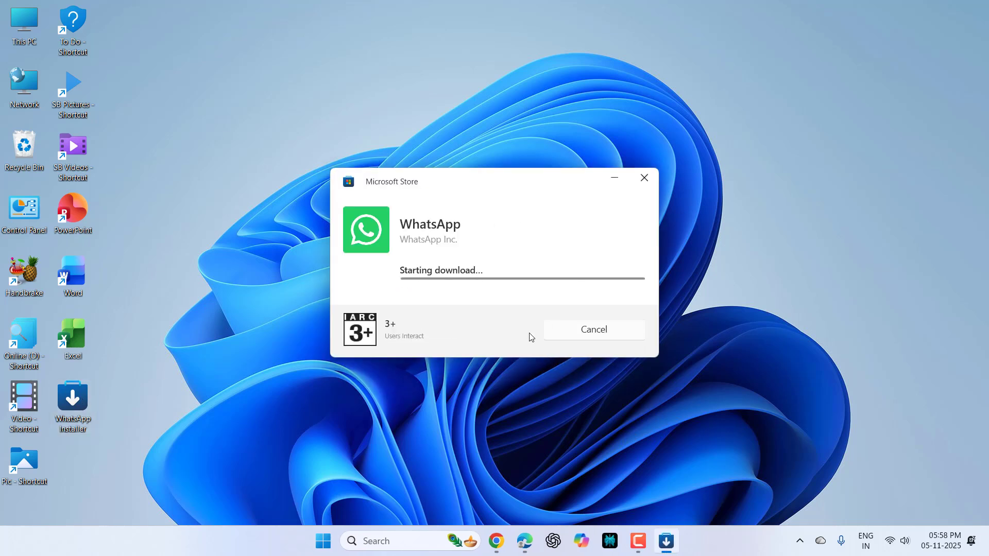
mouse_move(498, 325)
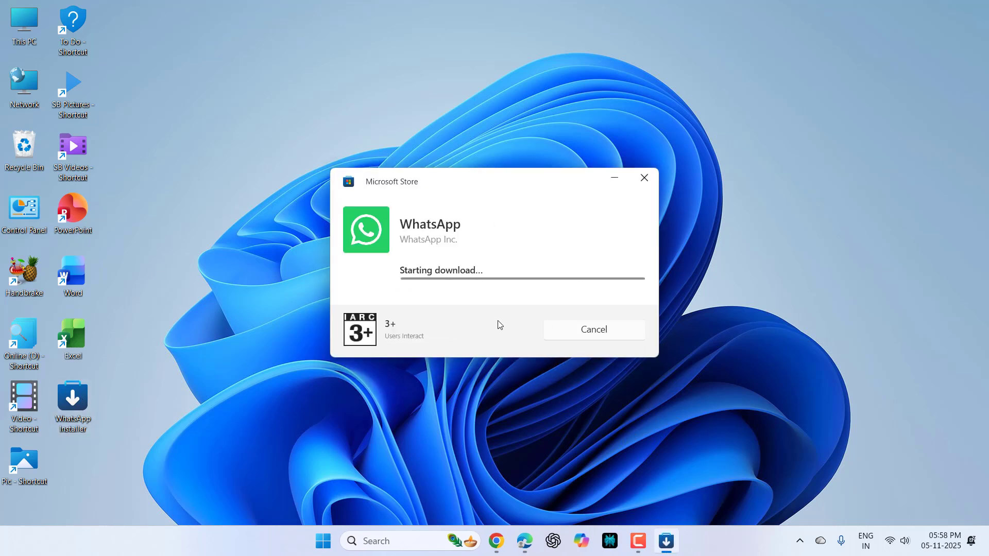
mouse_move(509, 320)
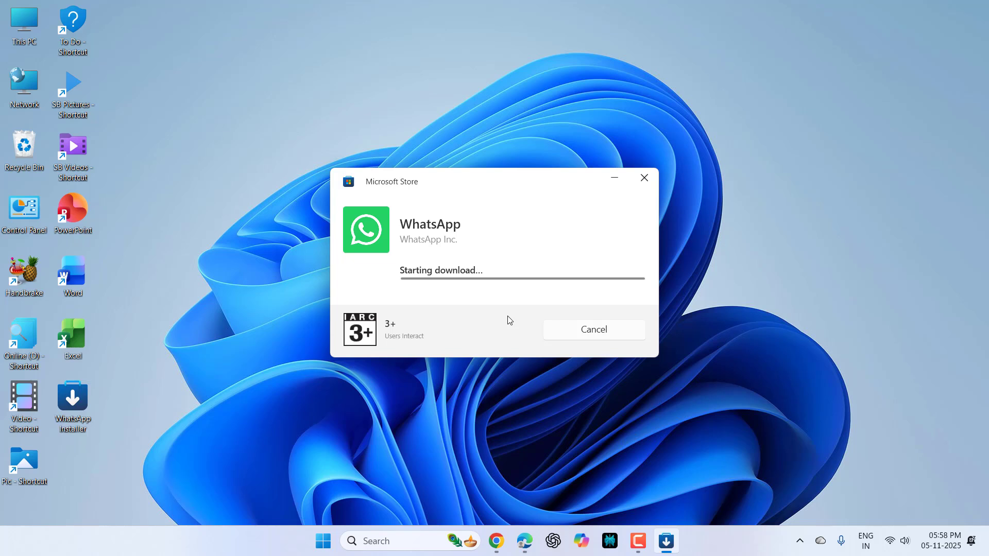
mouse_move(451, 335)
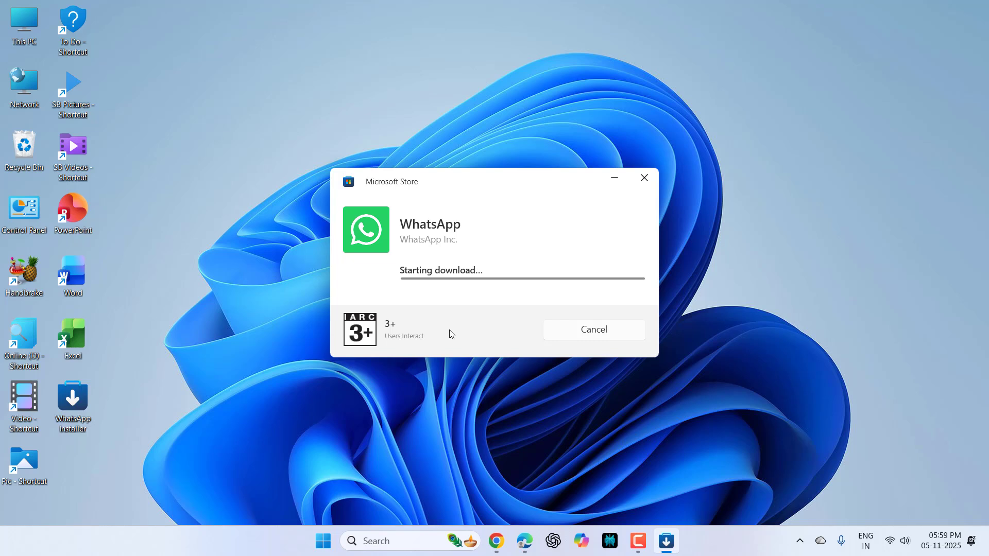
mouse_move(546, 377)
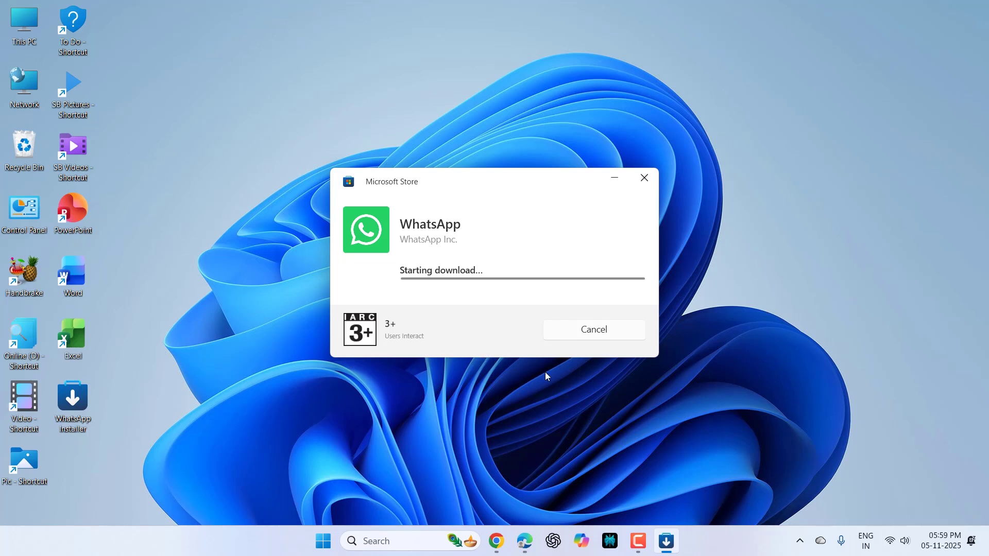
click(642, 177)
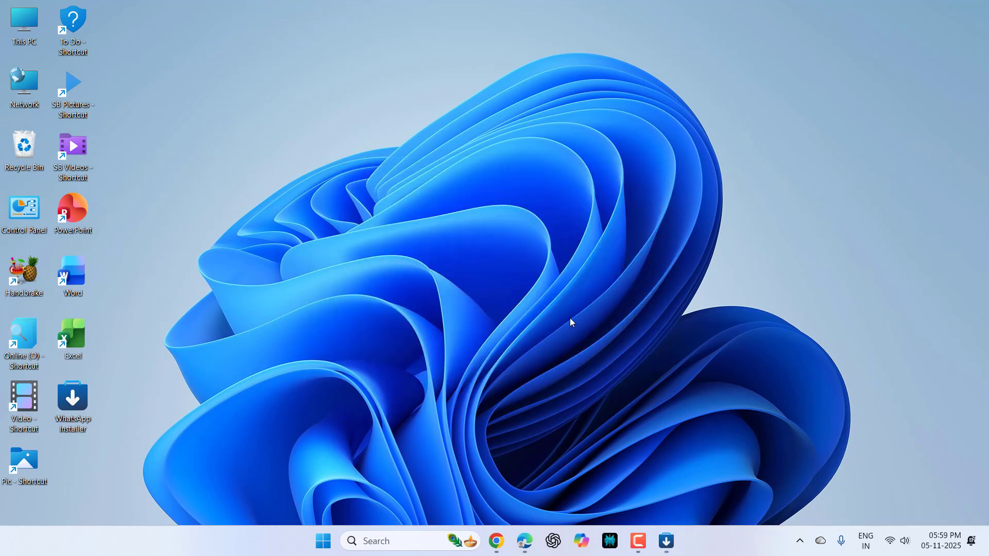